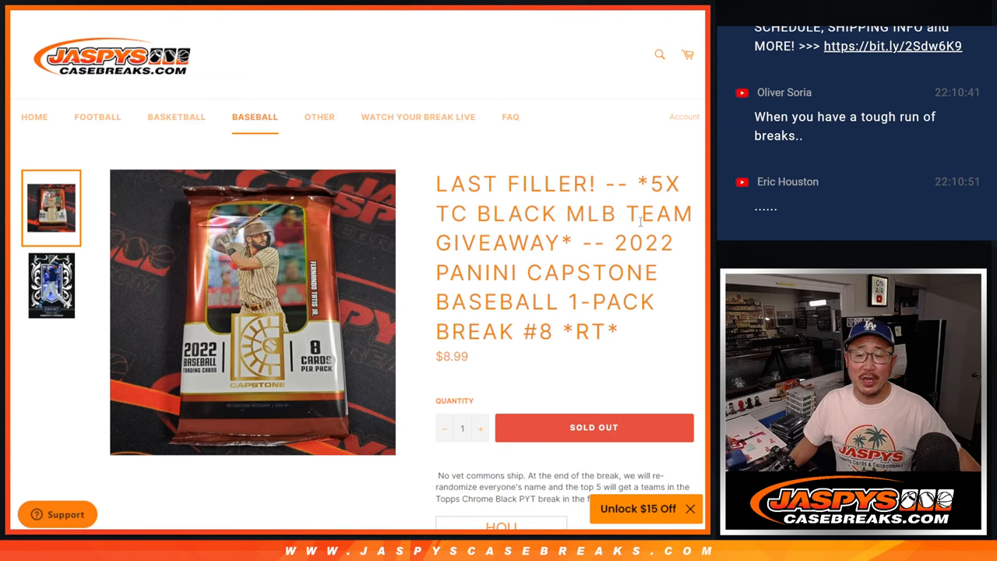
mouse_move(641, 338)
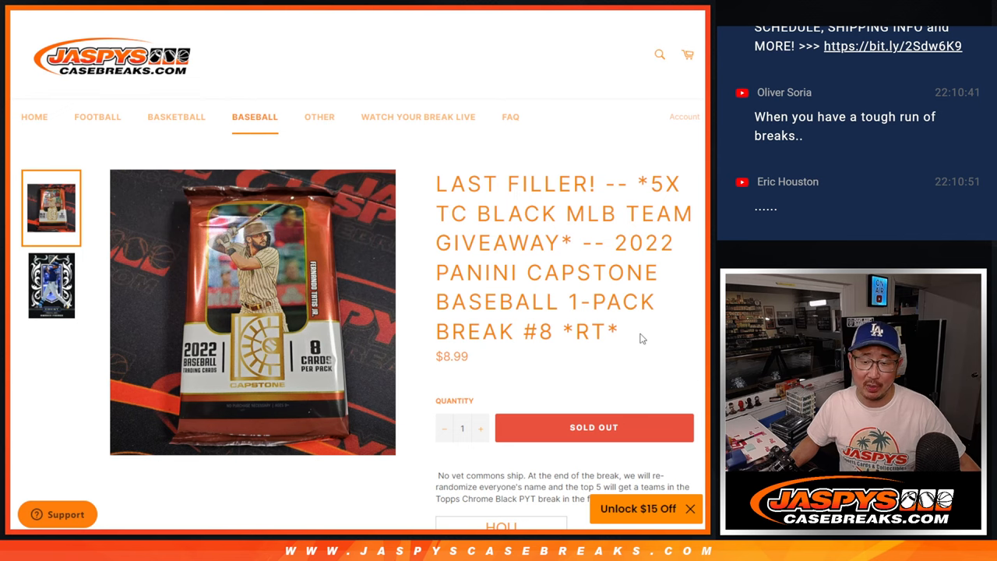
- Highlight '#8' in the 2022 Panini Capstone break title and scroll down the listing
double_click(541, 331)
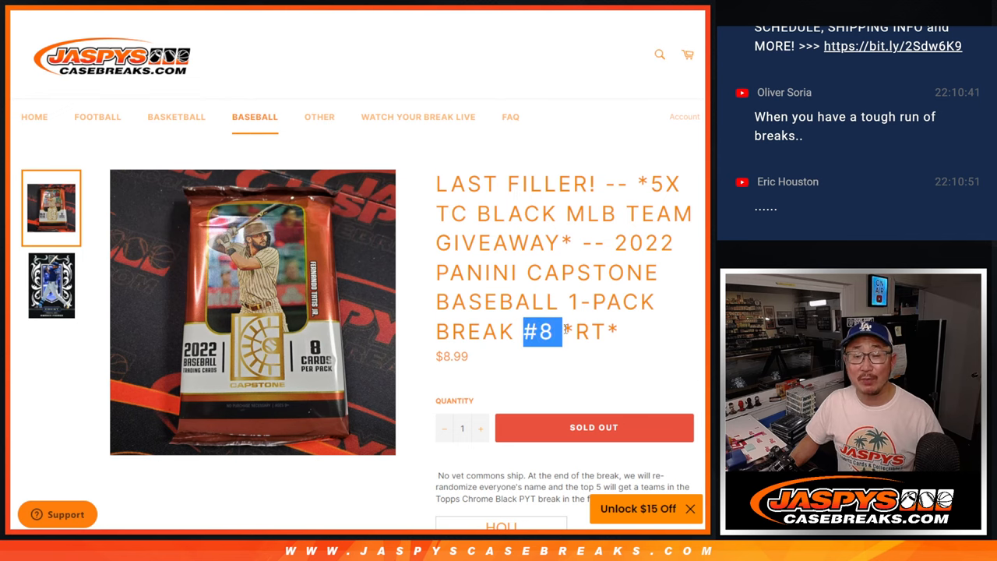
scroll("down", 3)
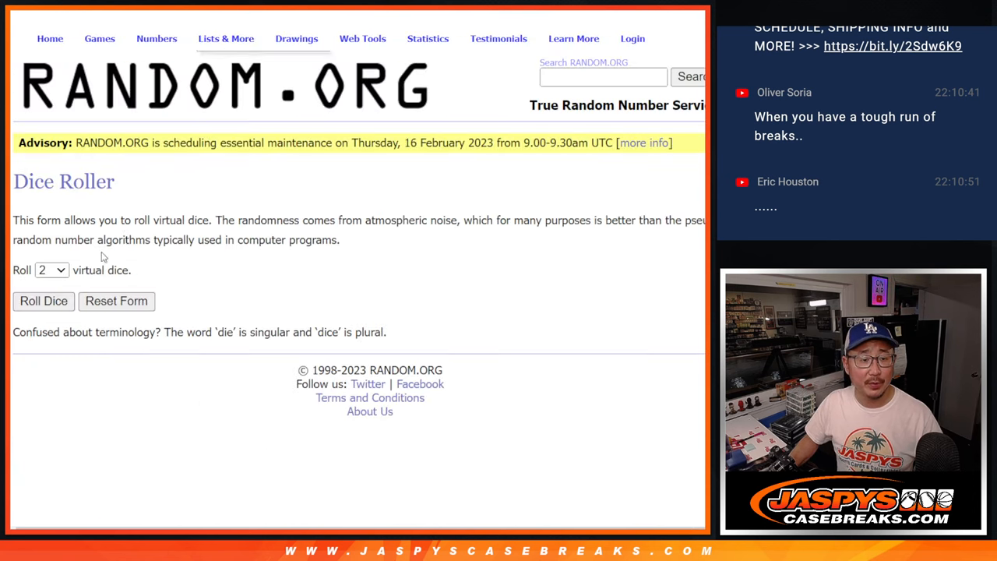
- Load the 30 entrant names into List Randomizer, randomize them, then reshuffle twice with Again!
left_click(43, 301)
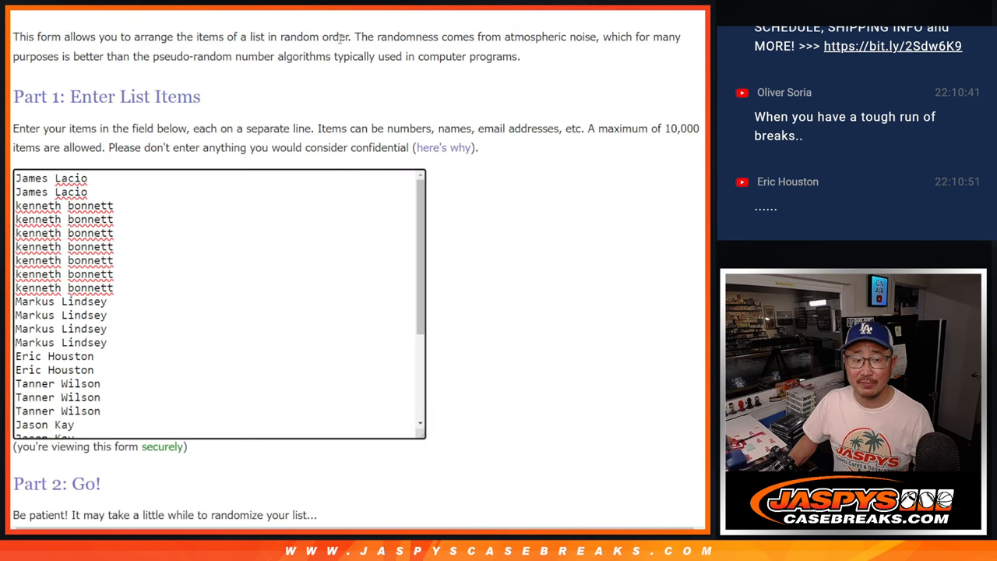
scroll("down", 3)
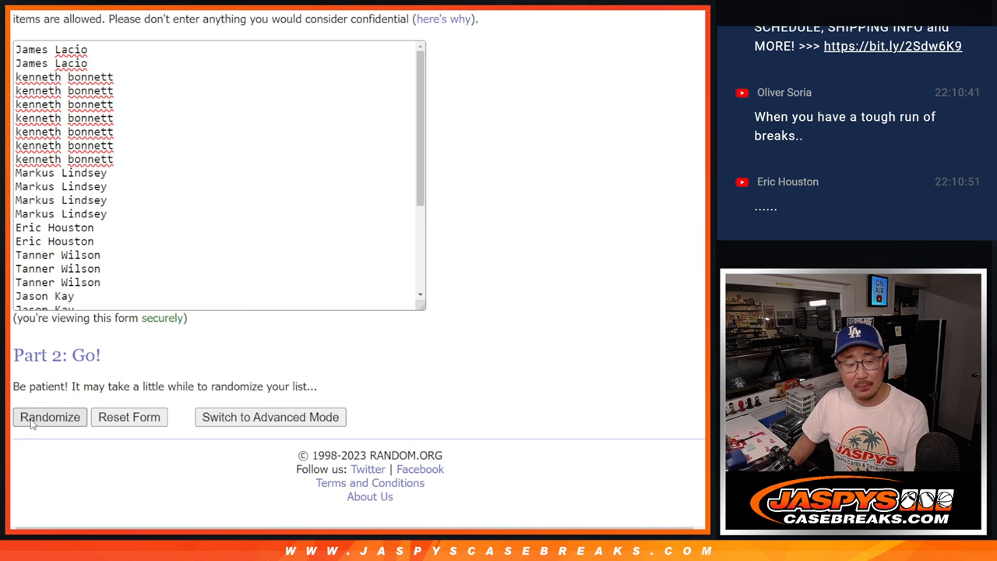
left_click(49, 417)
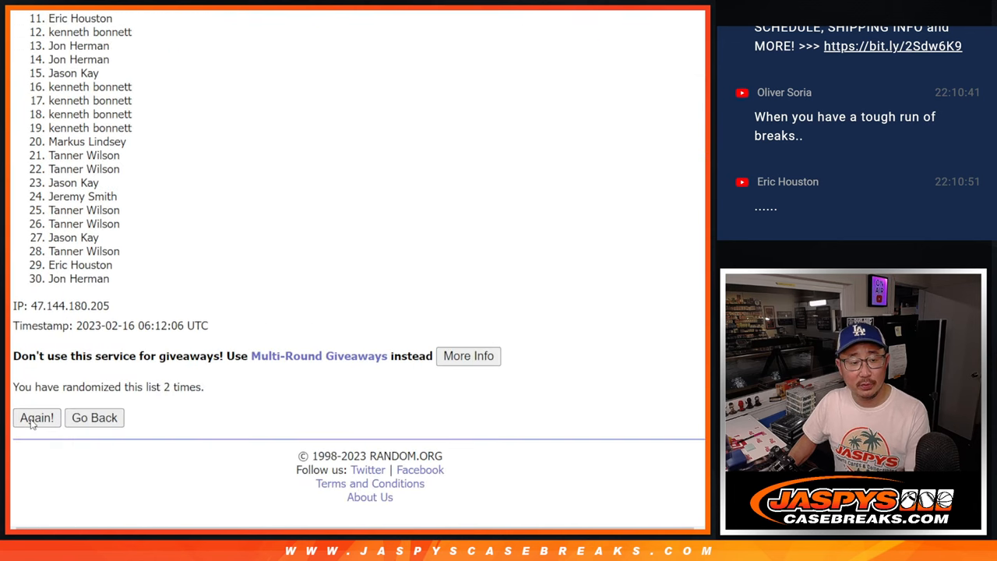
left_click(37, 418)
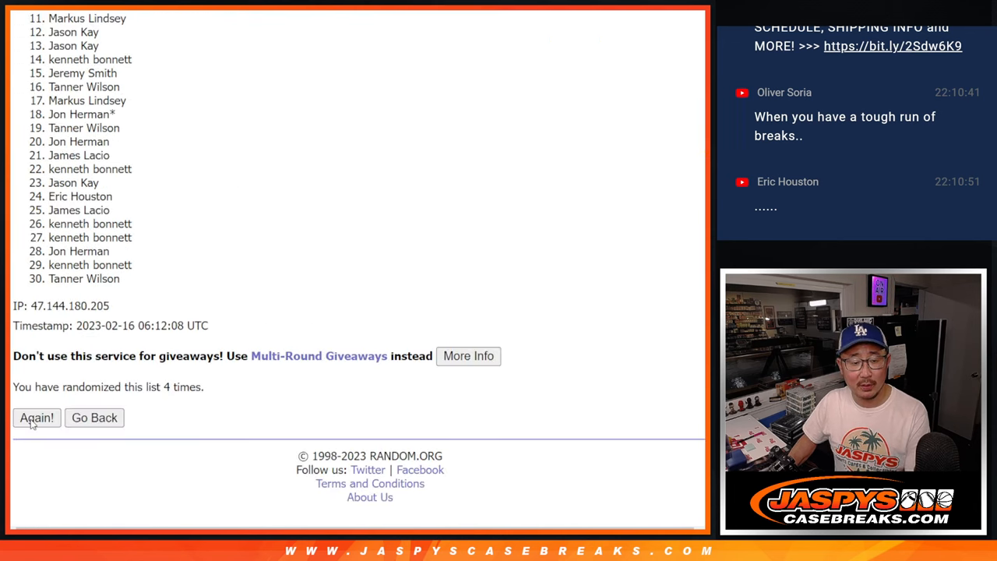
left_click(36, 418)
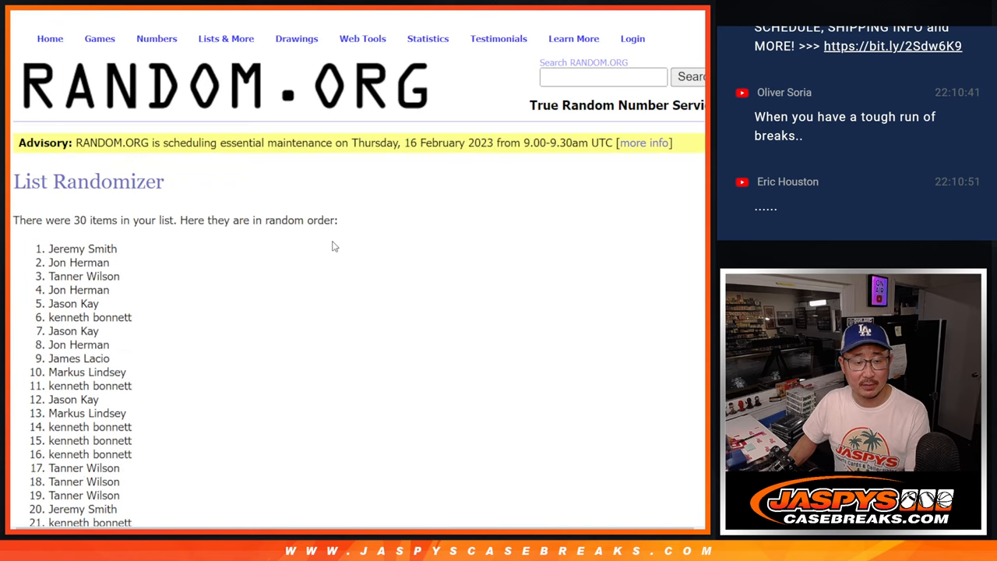
scroll("down", 3)
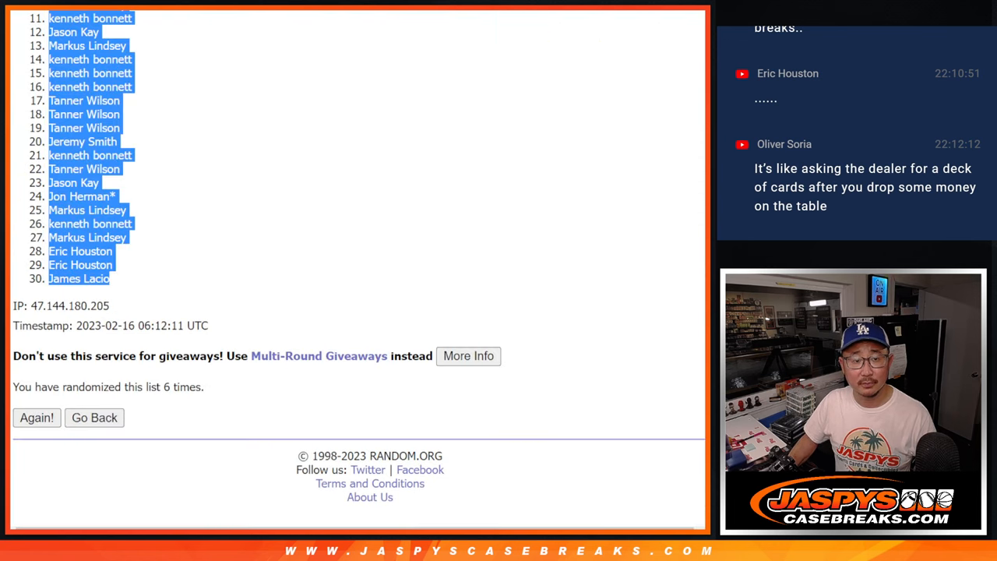
- Randomize the 30 MLB teams list, then reshuffle it twice more with Again!
left_click(93, 417)
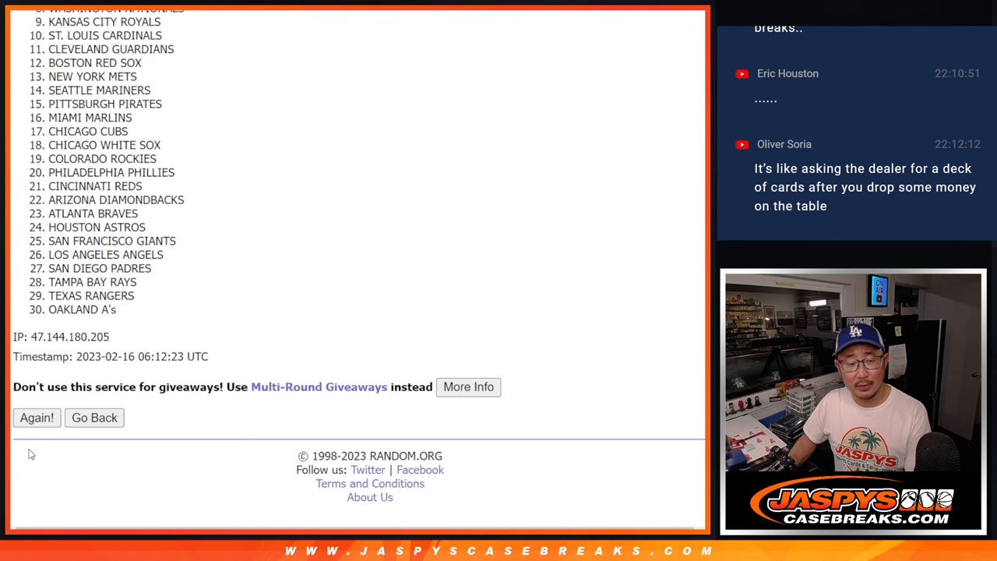
left_click(36, 418)
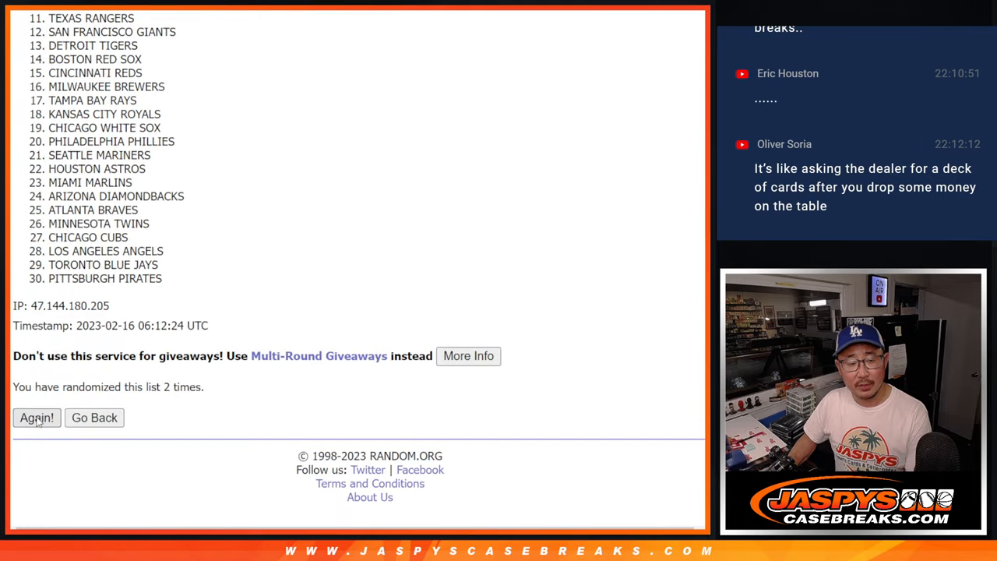
left_click(36, 417)
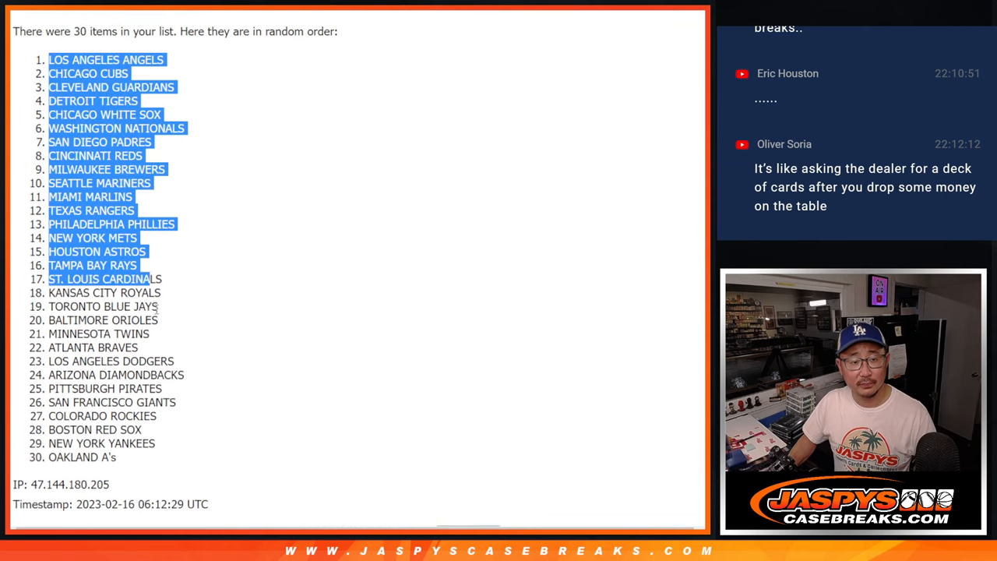
scroll("down", 3)
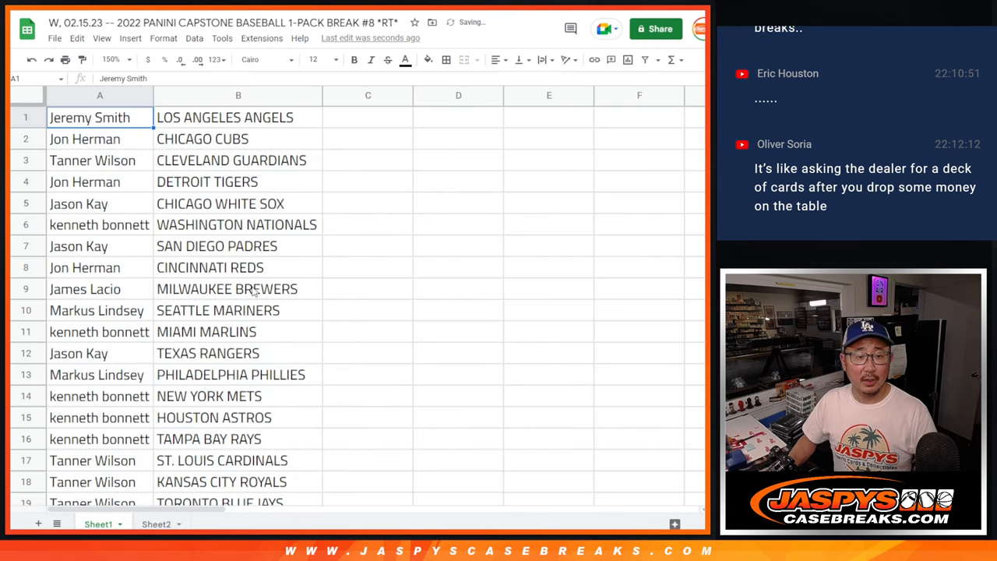
- Select the 30 name–team pairs in A1:B30 and sort the sheet A to Z by team
left_click_drag(89, 116, 238, 418)
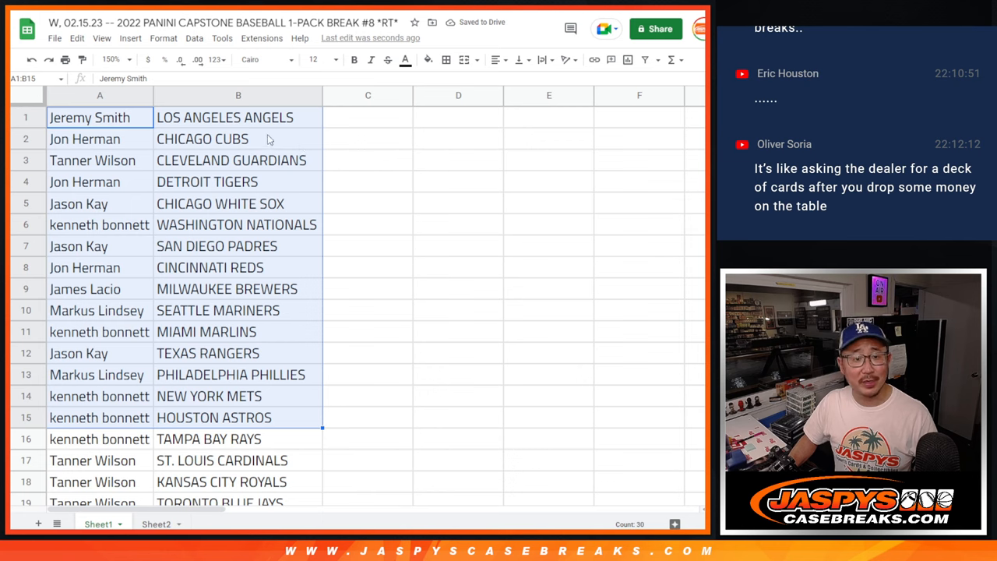
scroll("down", 3)
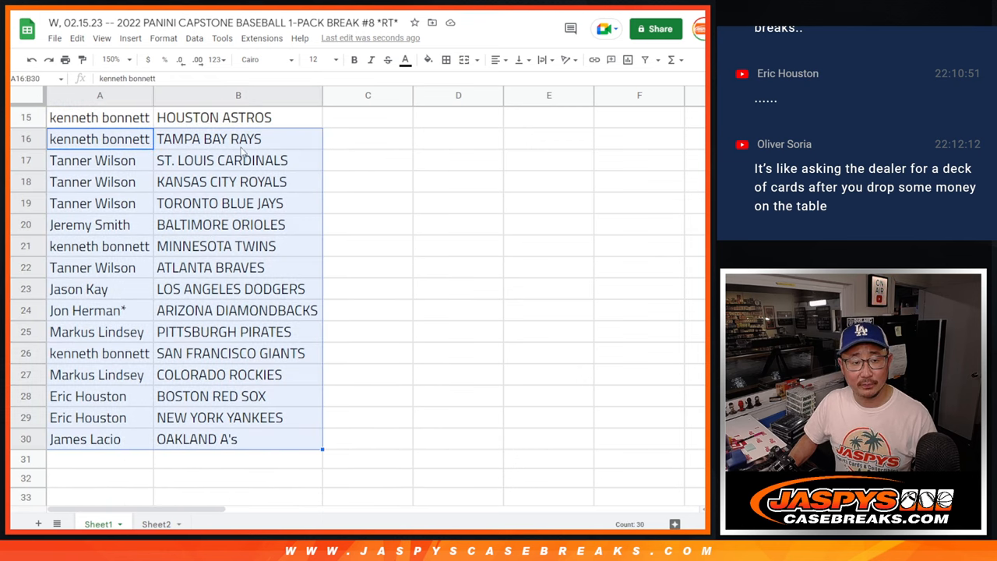
left_click(109, 59)
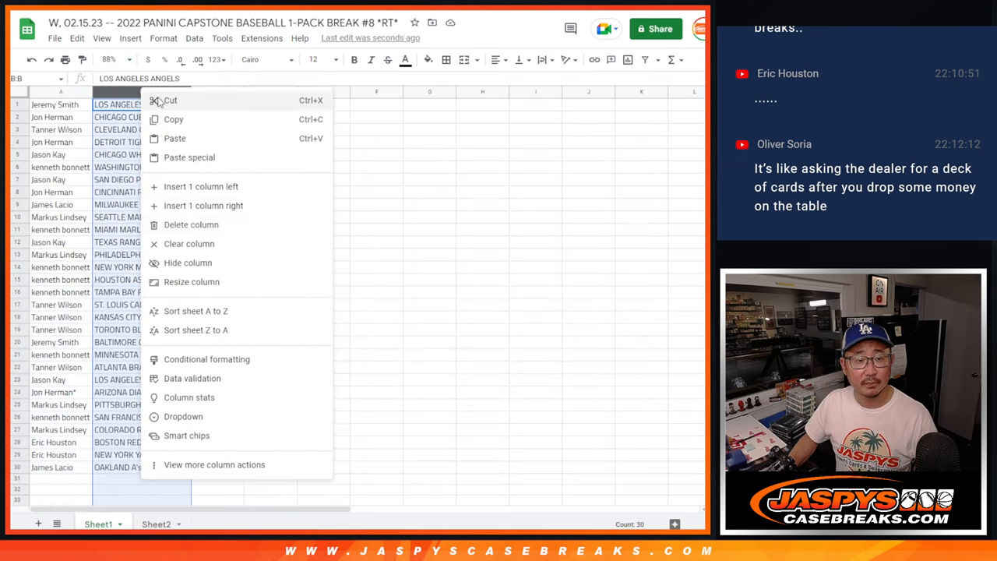
left_click(195, 310)
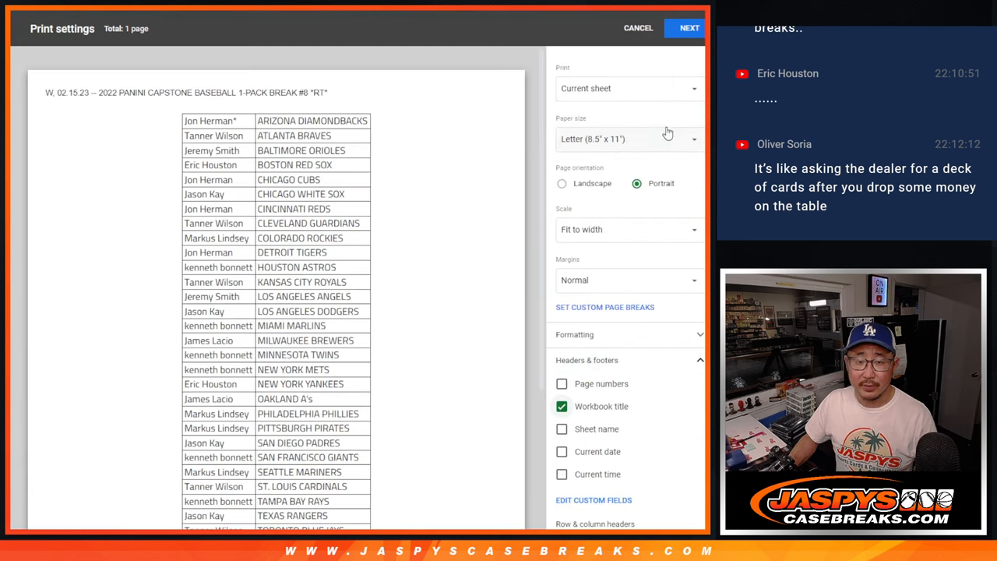
- Continue past print settings and print the team-sorted name–team list
left_click(689, 28)
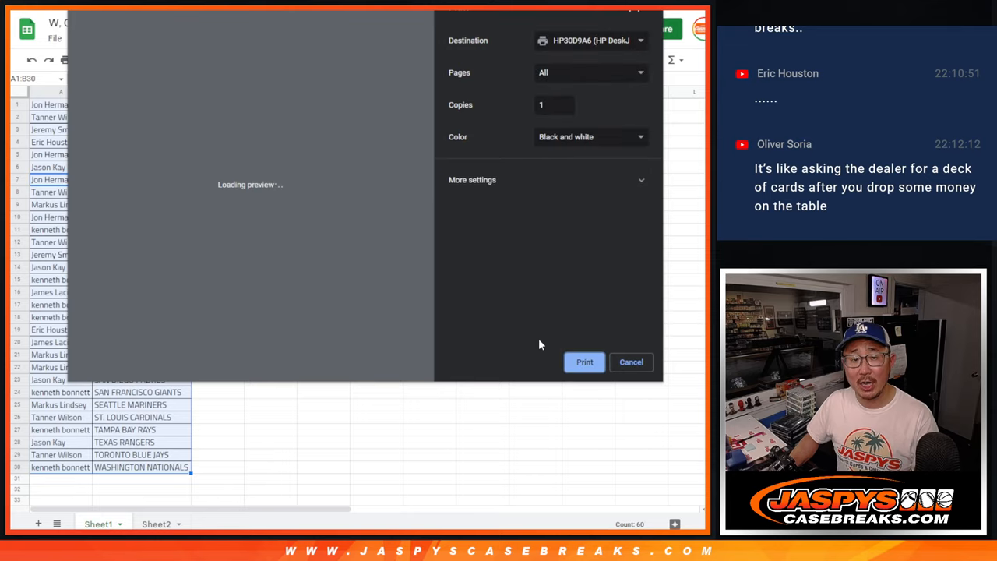
left_click(631, 361)
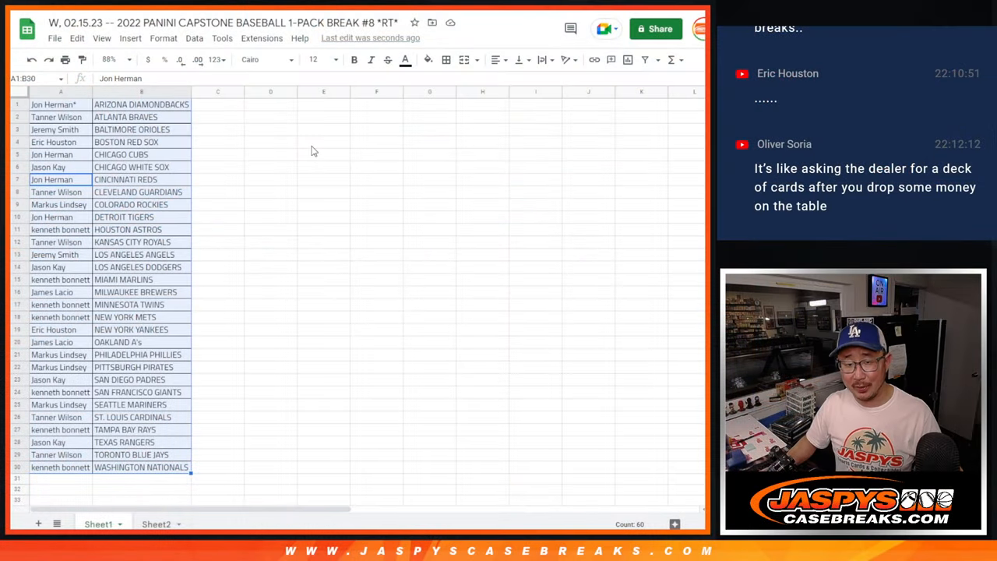
- Scroll the sheet and select the 30 entrant names in column A
scroll("down", 3)
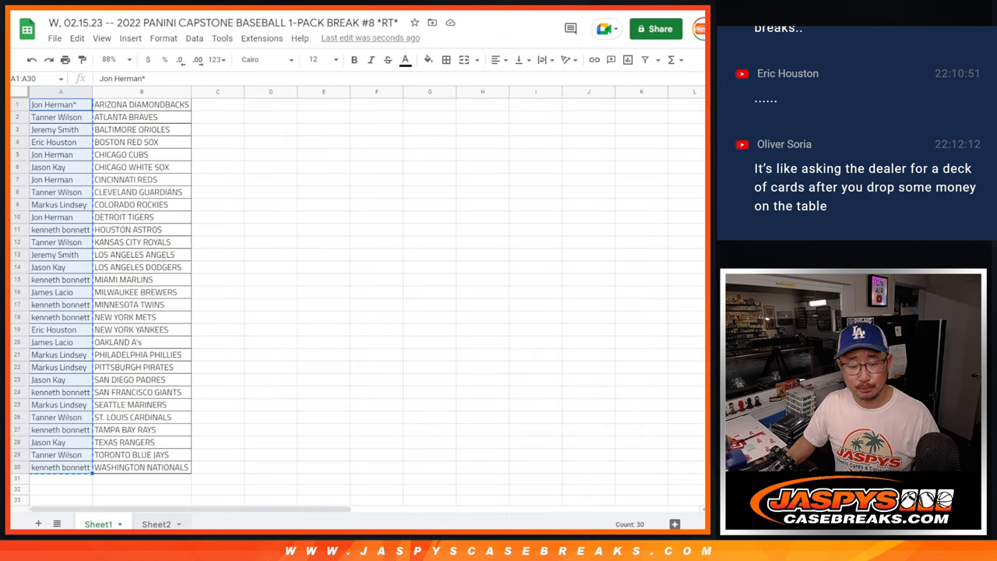
left_click(156, 523)
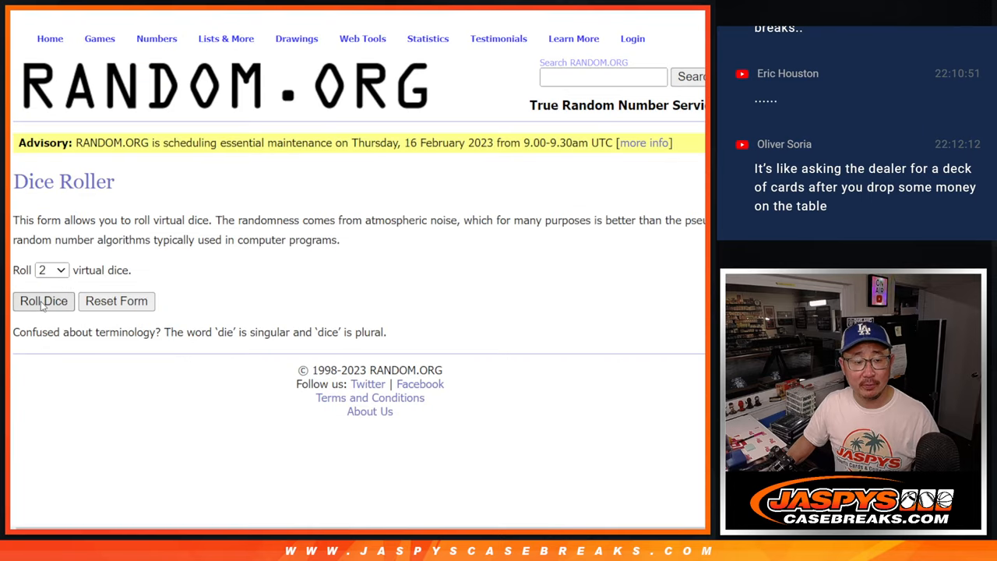
- Randomize the pasted 30 names, reshuffle twice with Again!, then deselect the five winner names
left_click(42, 301)
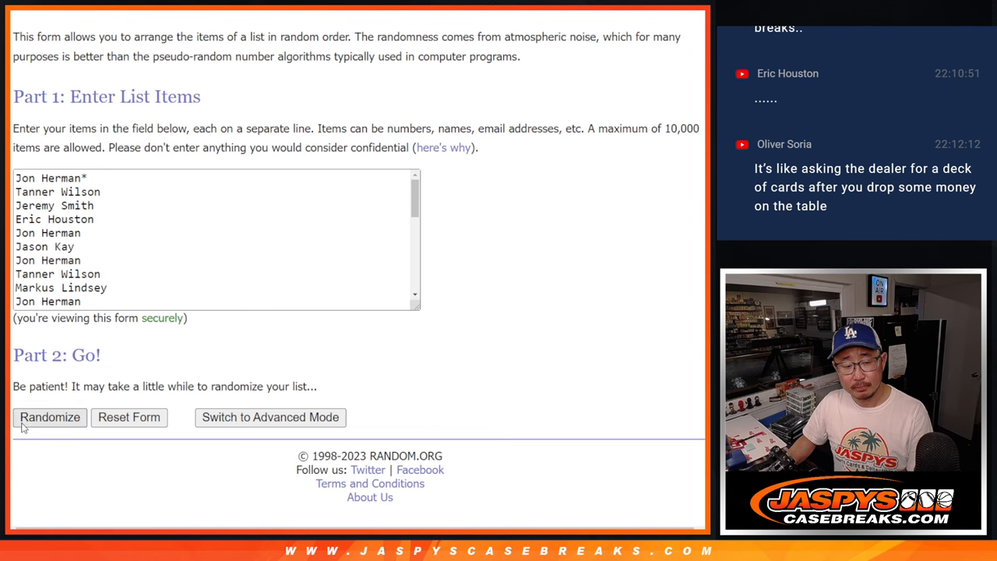
left_click(49, 417)
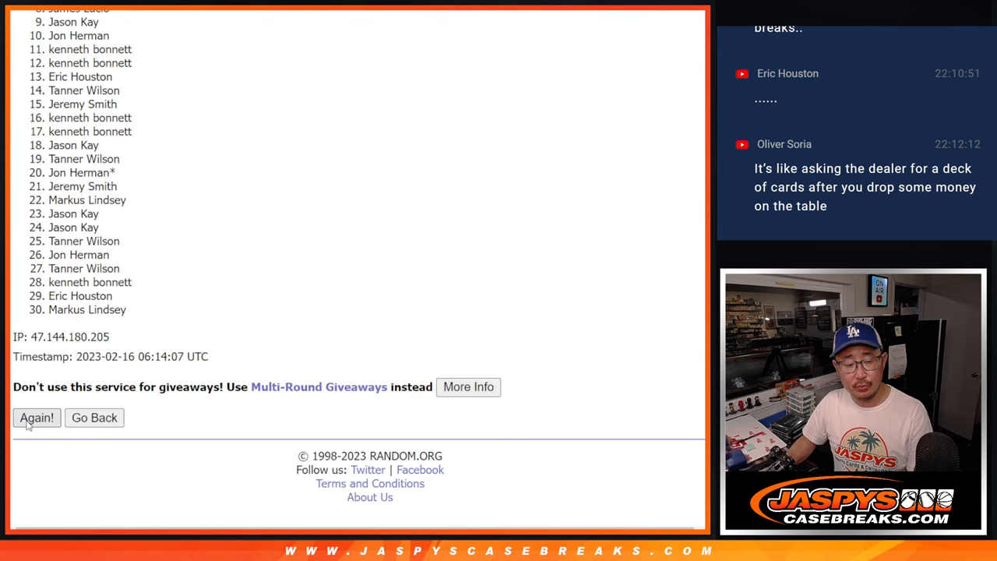
left_click(36, 417)
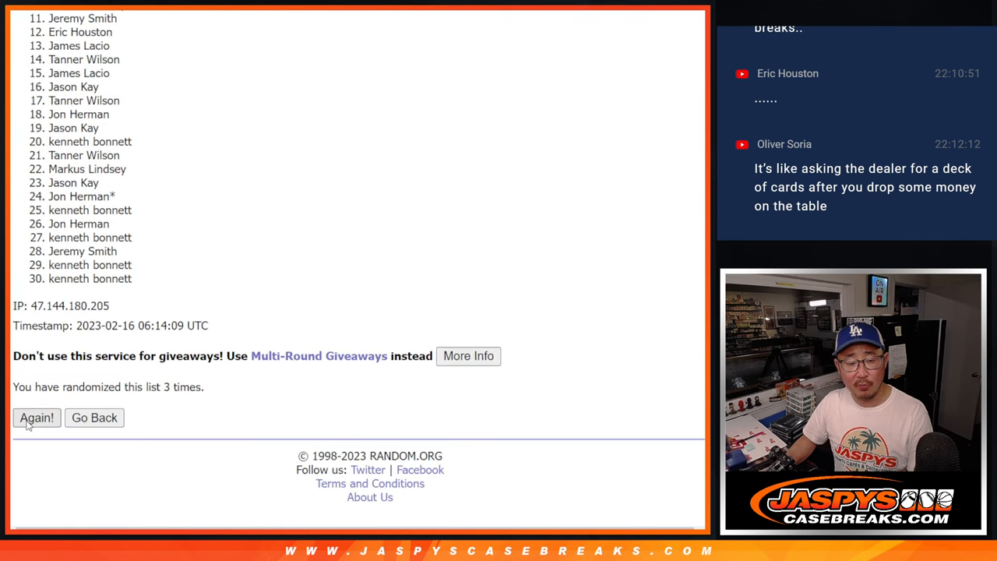
left_click(37, 417)
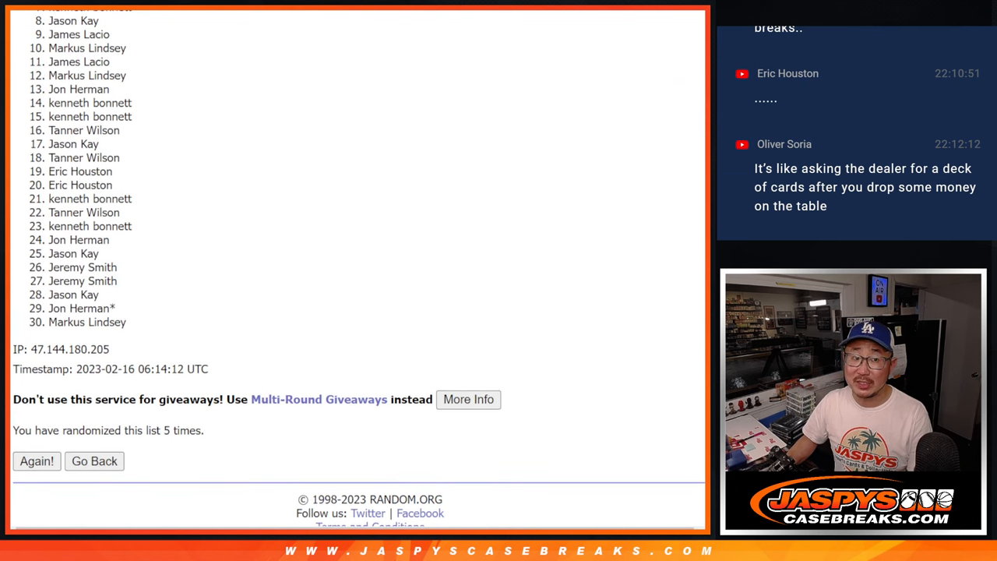
scroll("down", 3)
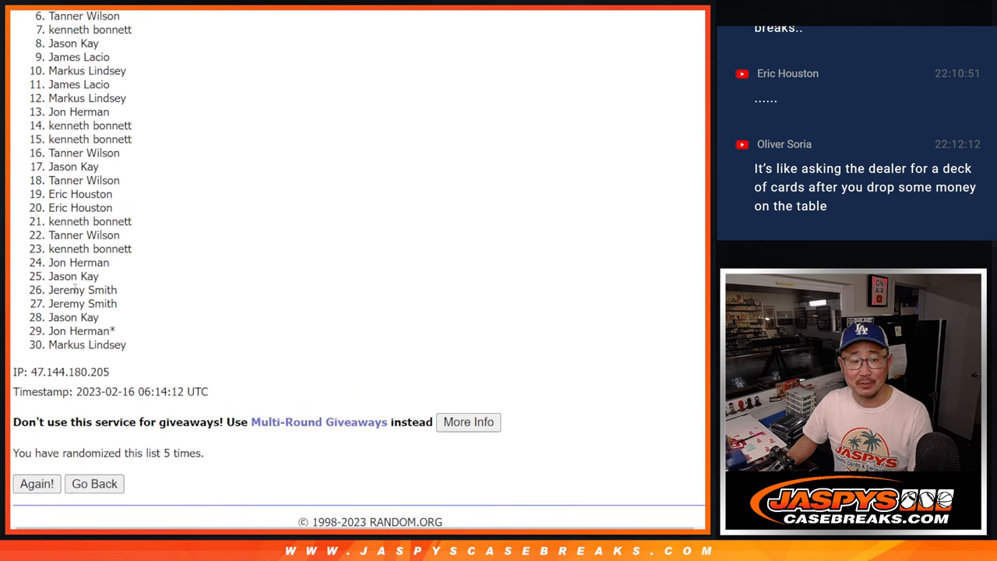
mouse_move(151, 270)
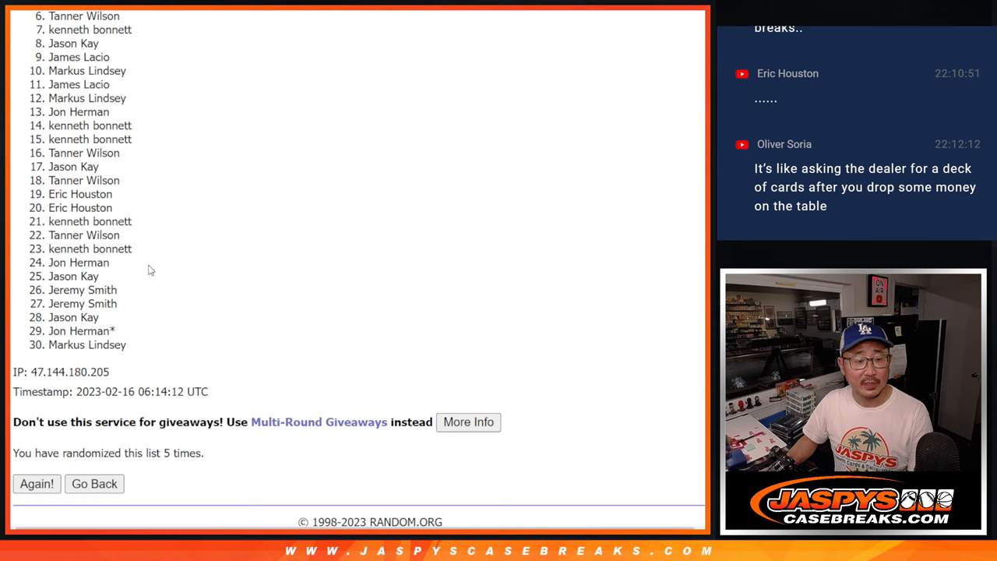
mouse_move(374, 156)
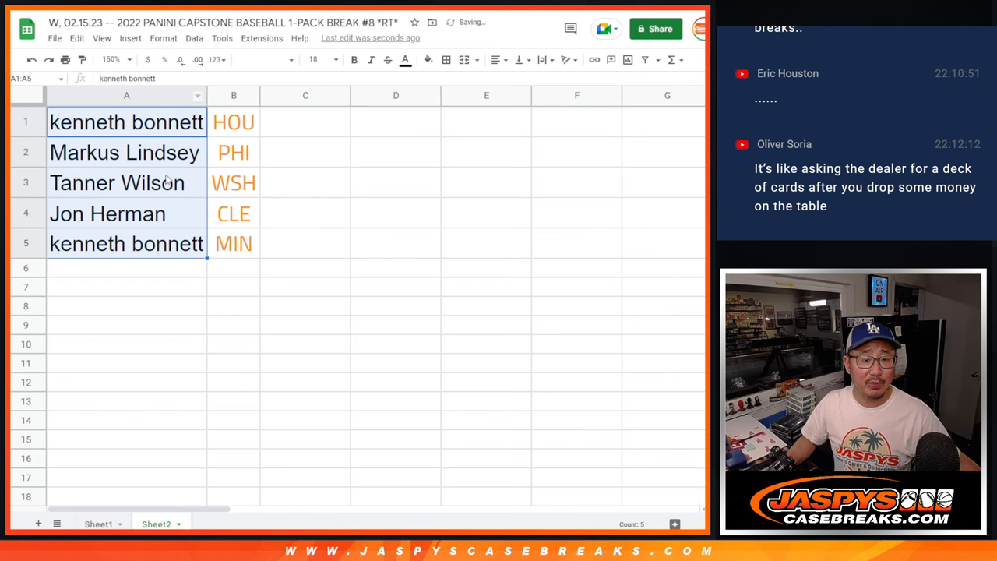
left_click(108, 213)
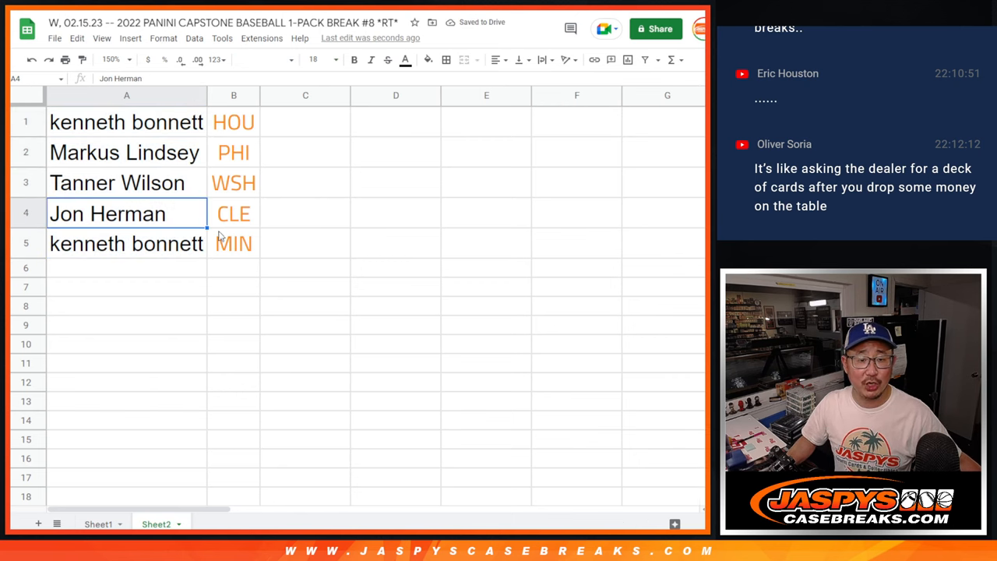